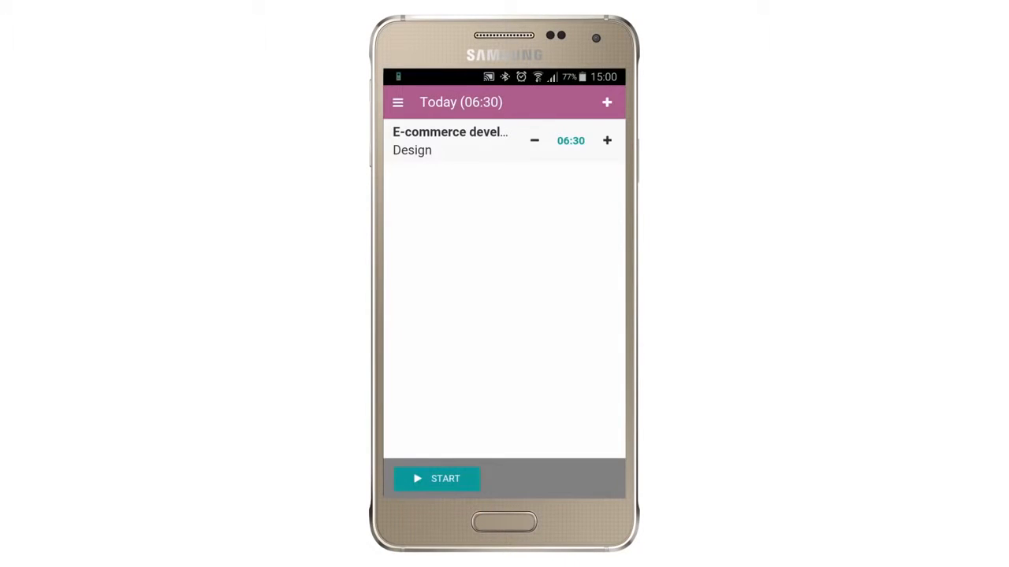
# Step: Record an E-commerce development entry with the phone timer, then bring up the Chrome extension popup
pyautogui.click(437, 478)
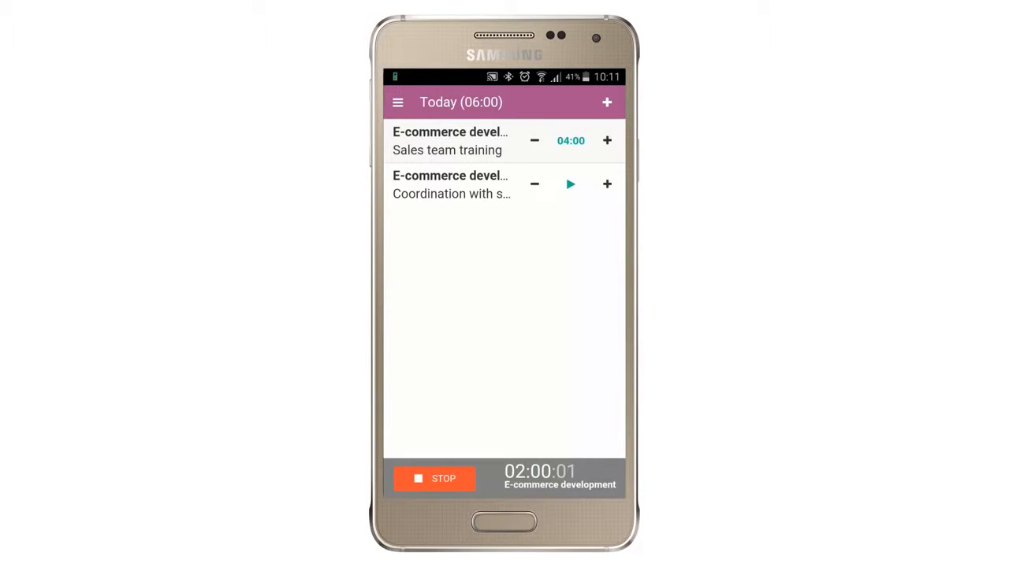
pyautogui.click(435, 478)
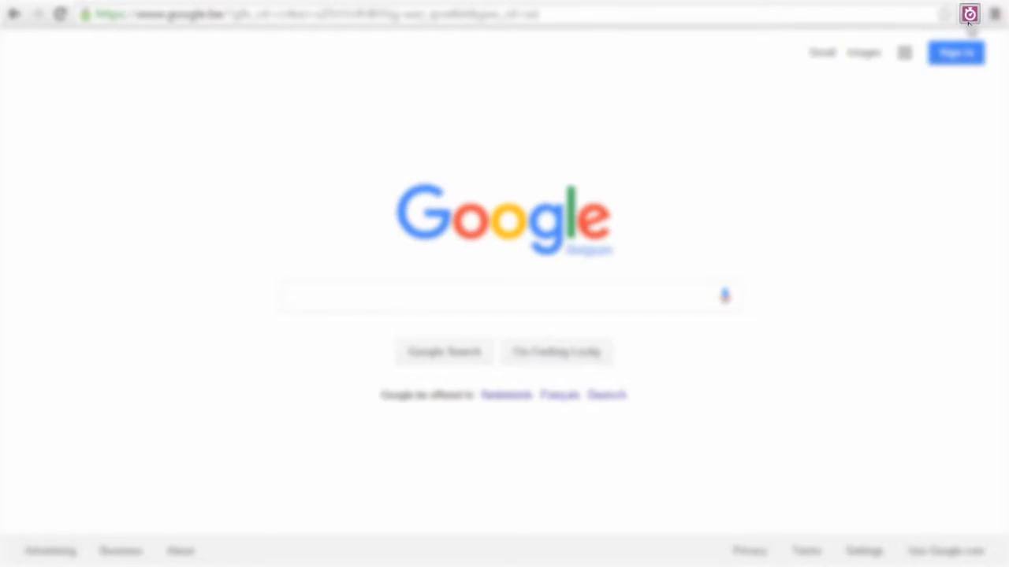
pyautogui.click(970, 14)
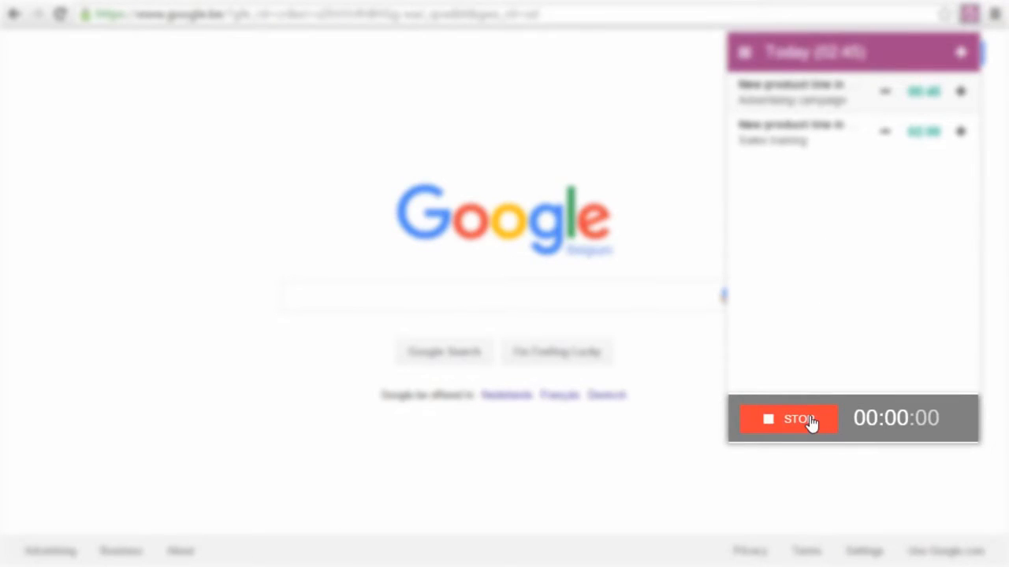